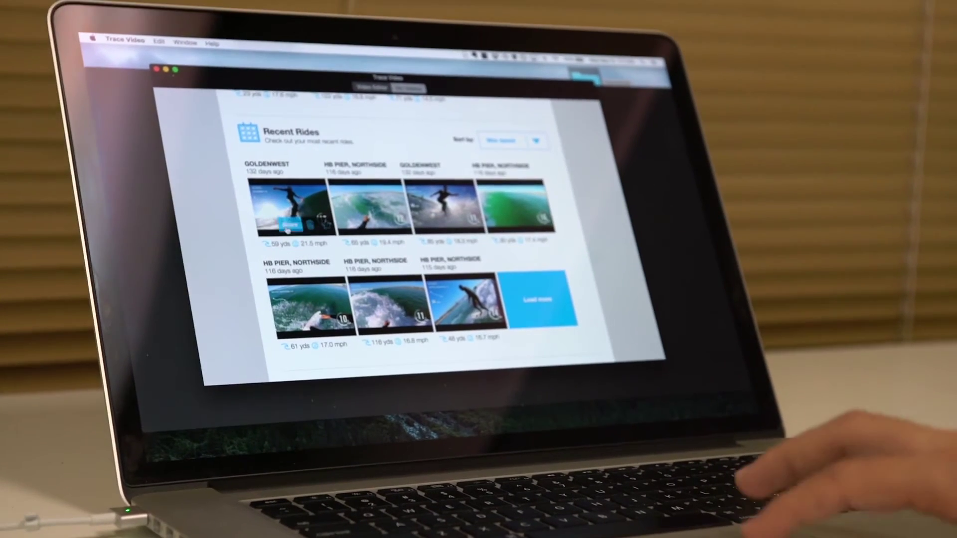
Open the Sort by dropdown above the Recent Rides surf clips to list sort options
left_click(504, 141)
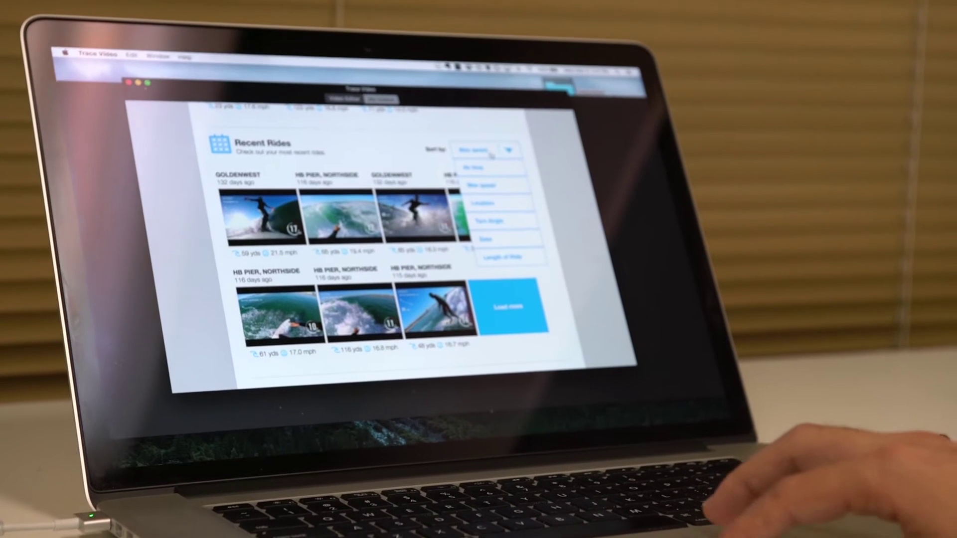